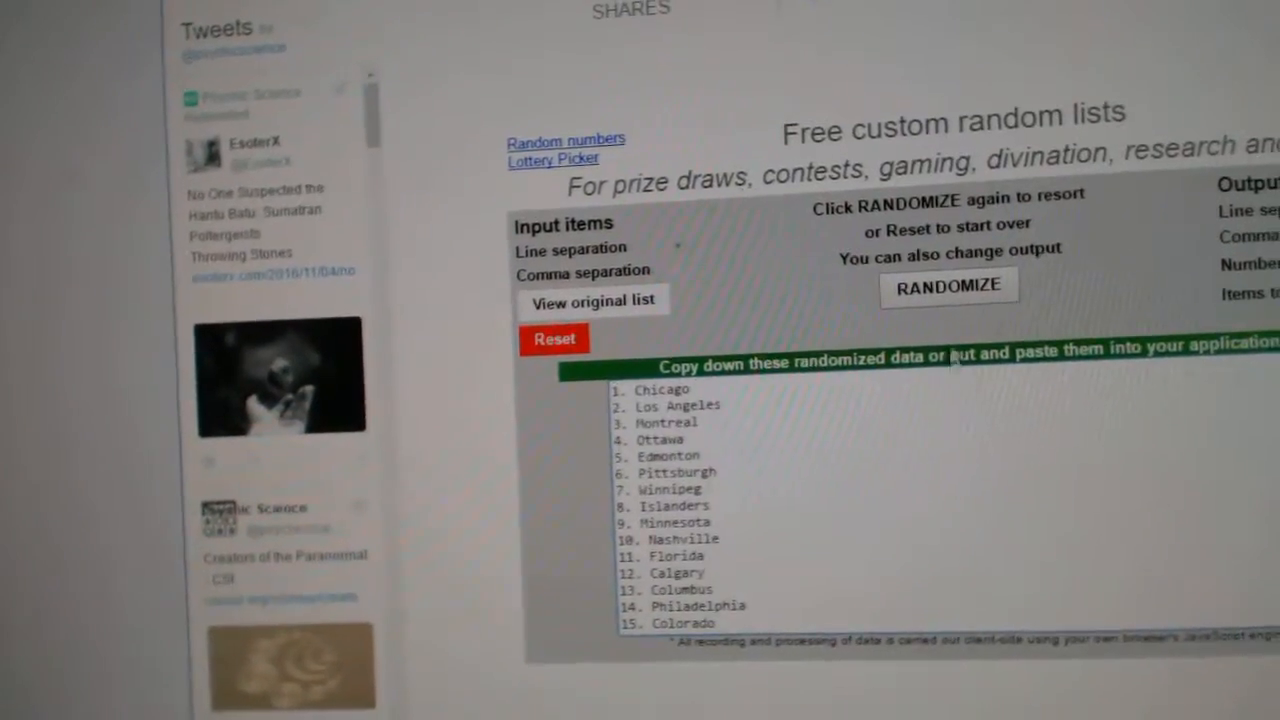
Shuffle the paid participant names with RANDOMIZE to get a fresh ordering.
left_click(948, 286)
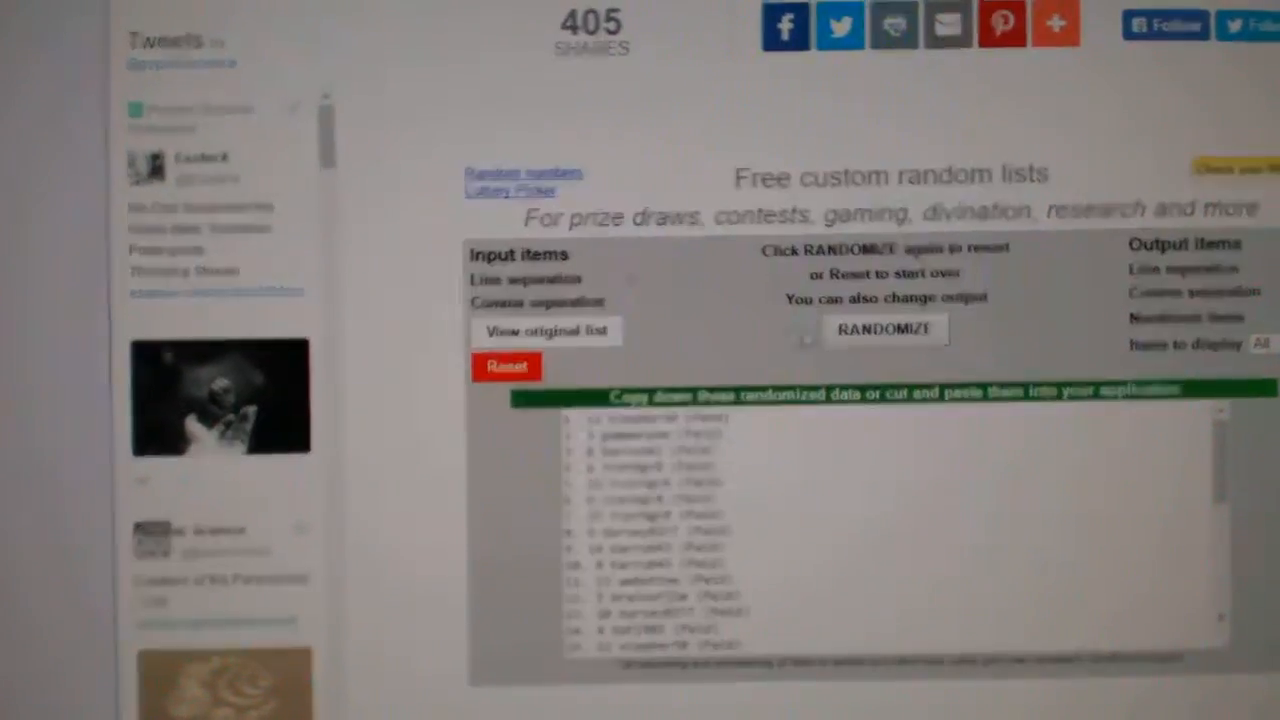
scroll("down", 3)
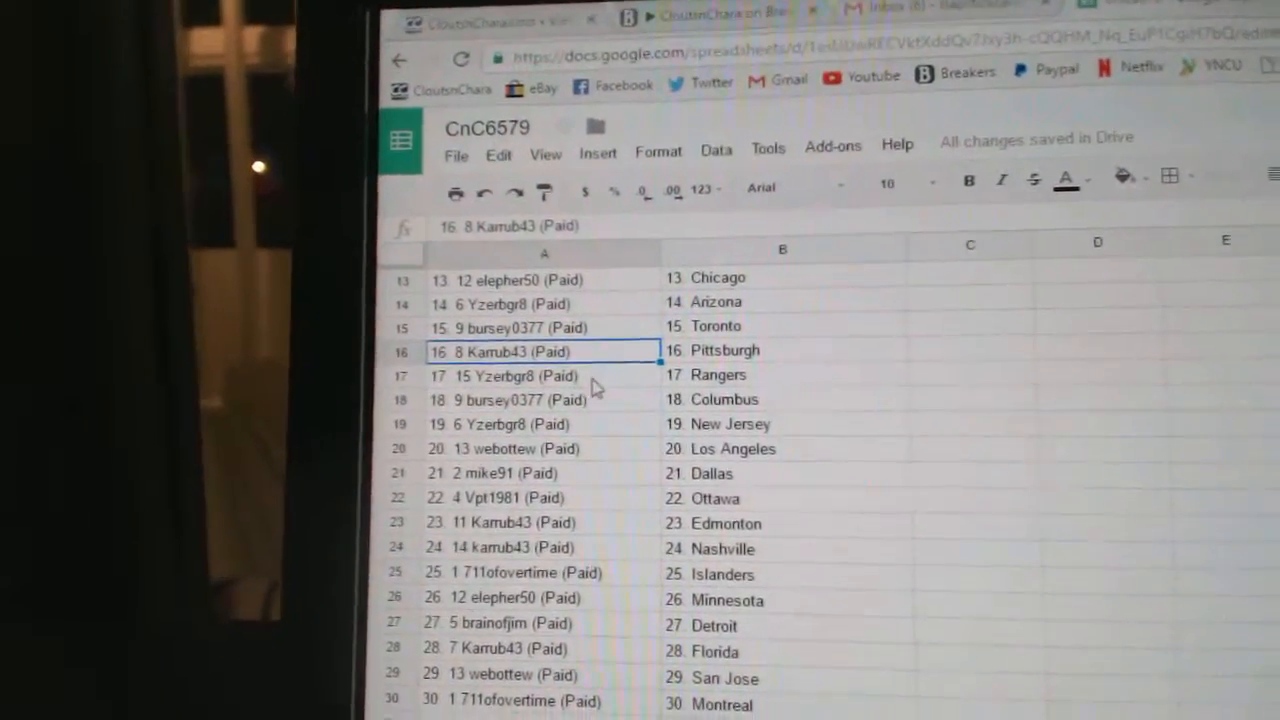
Check the column A participant cells down to row 30, ending with Montreal.
left_click(540, 400)
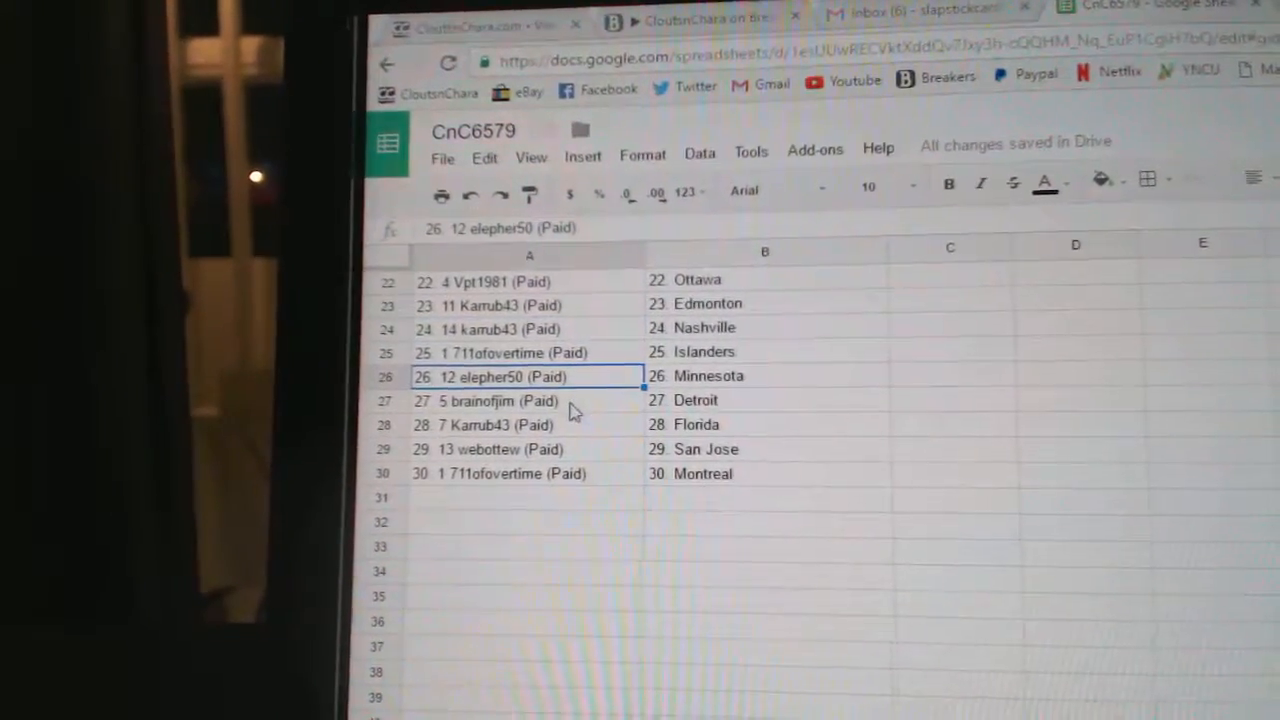
left_click(490, 400)
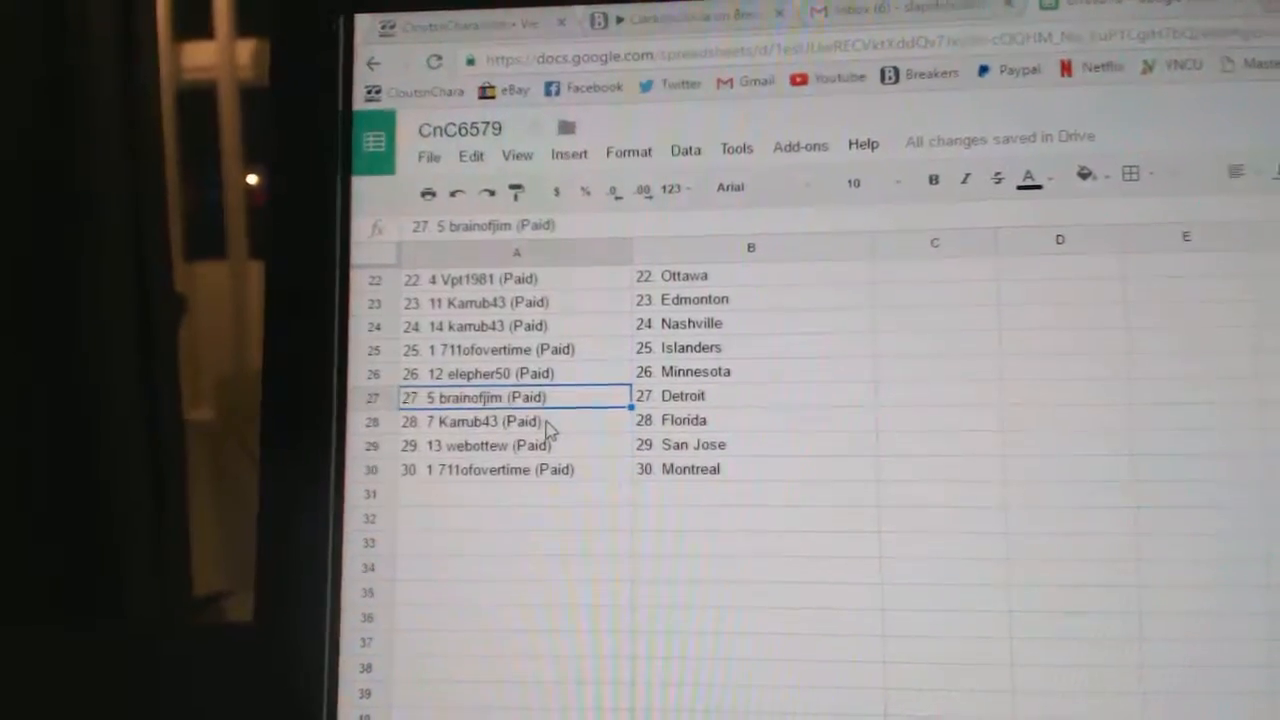